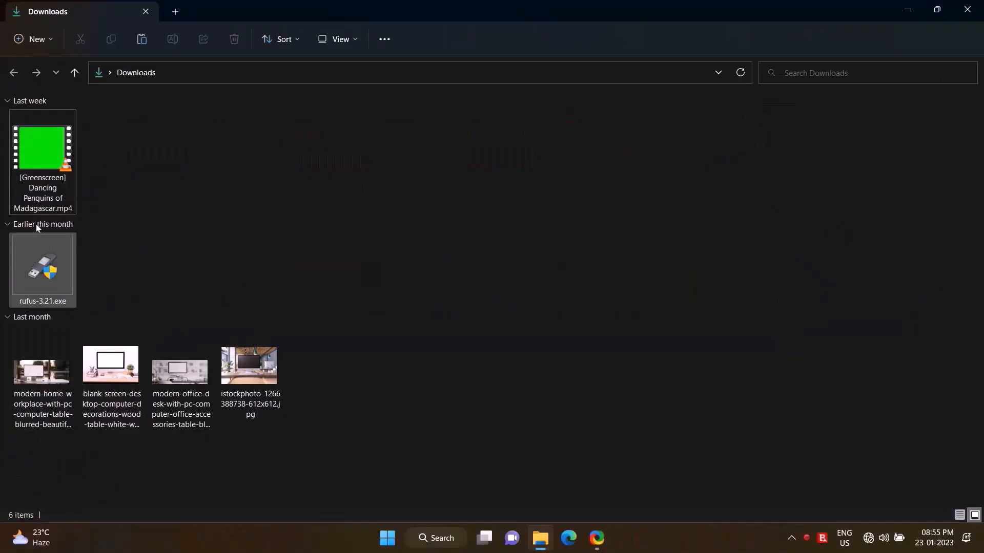
Launch rufus-3.21.exe from Downloads with administrator rights.
right_click(43, 264)
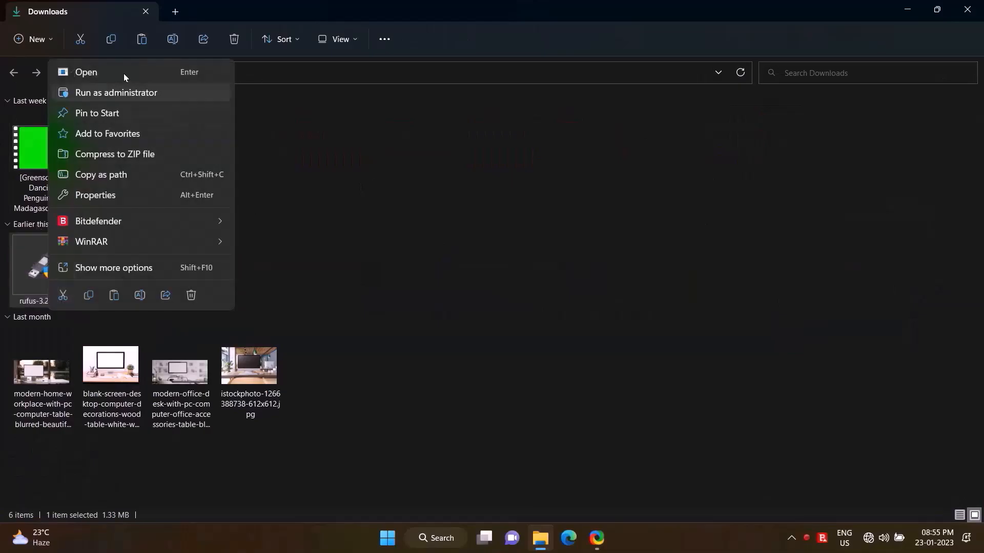
click(86, 72)
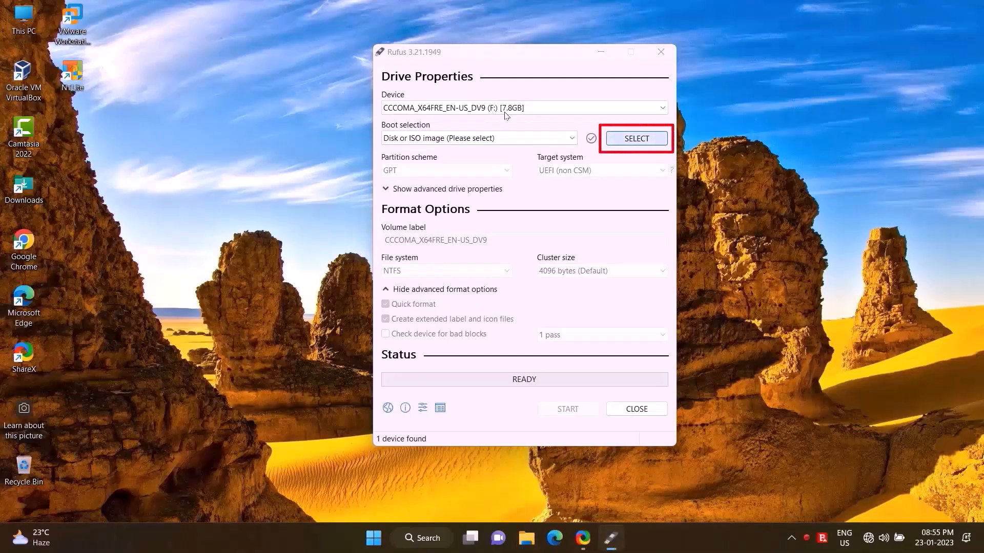
Load Win11_22H2_English_x64v1.iso as the boot image and start writing it to the USB drive.
click(636, 139)
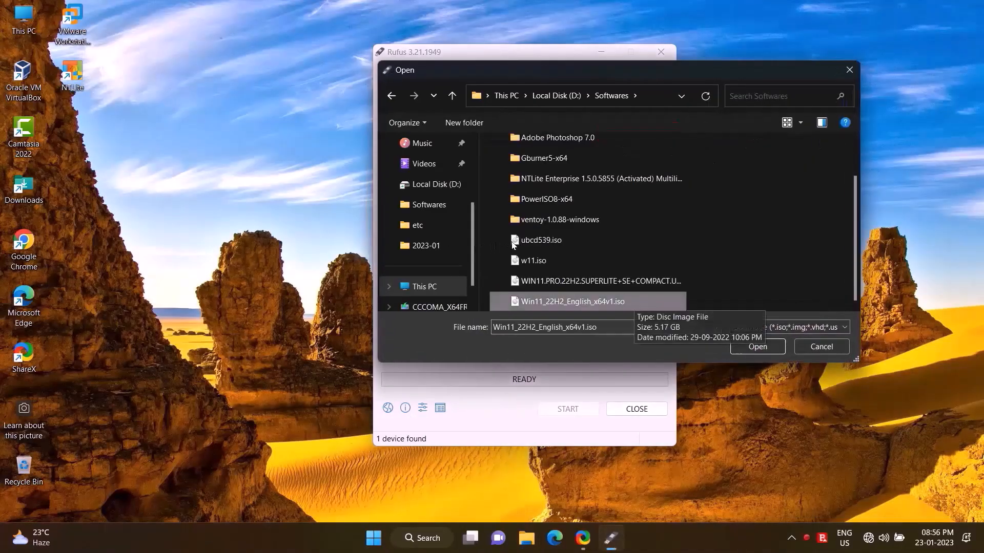
click(757, 346)
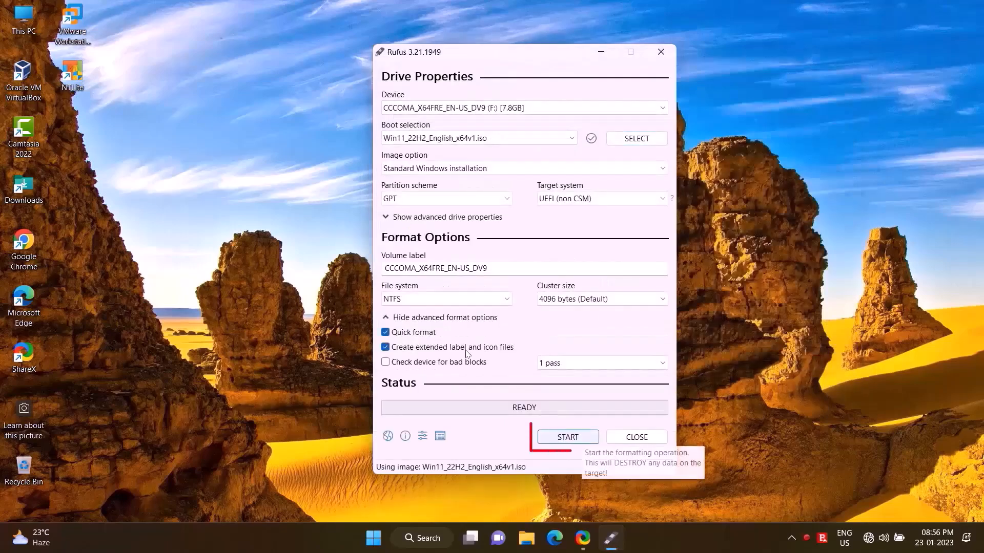
click(568, 437)
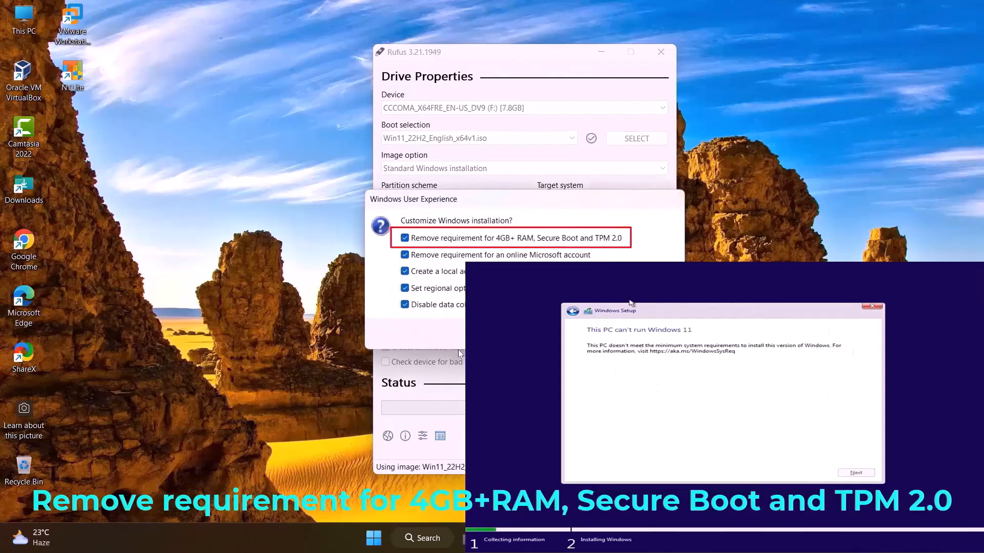
mouse_move(404, 199)
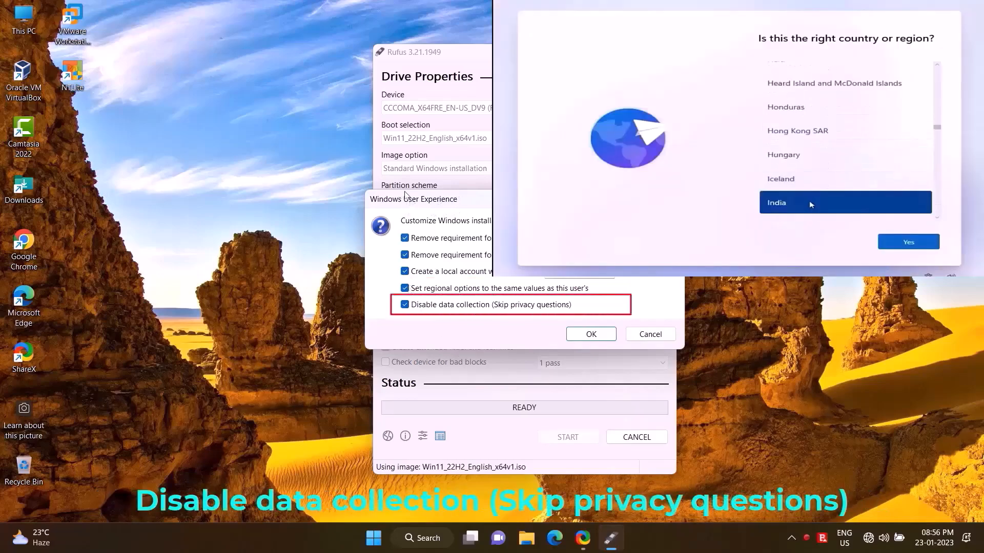
Tick every Windows setup customisation (TPM/Secure Boot/RAM removal, accounts, privacy) and accept them.
click(908, 242)
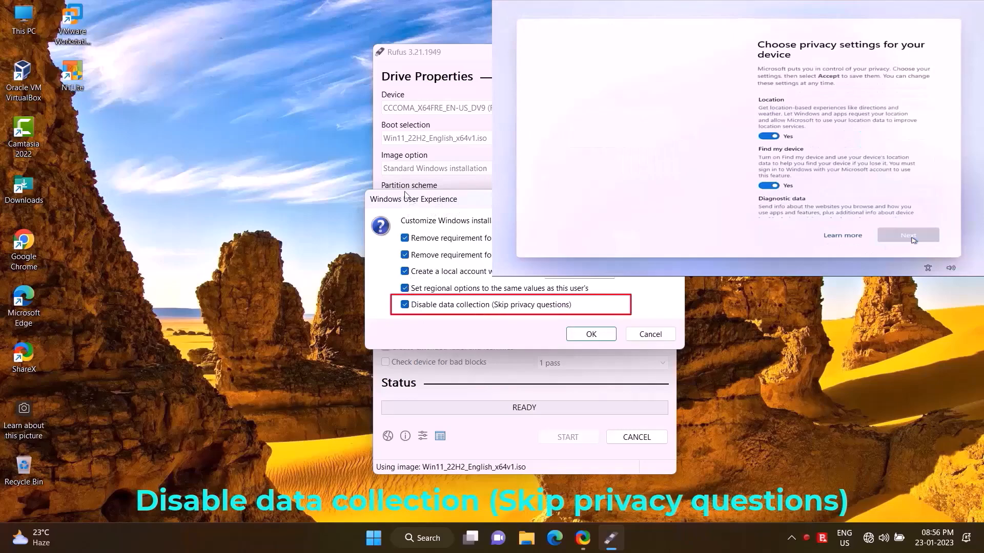
click(590, 334)
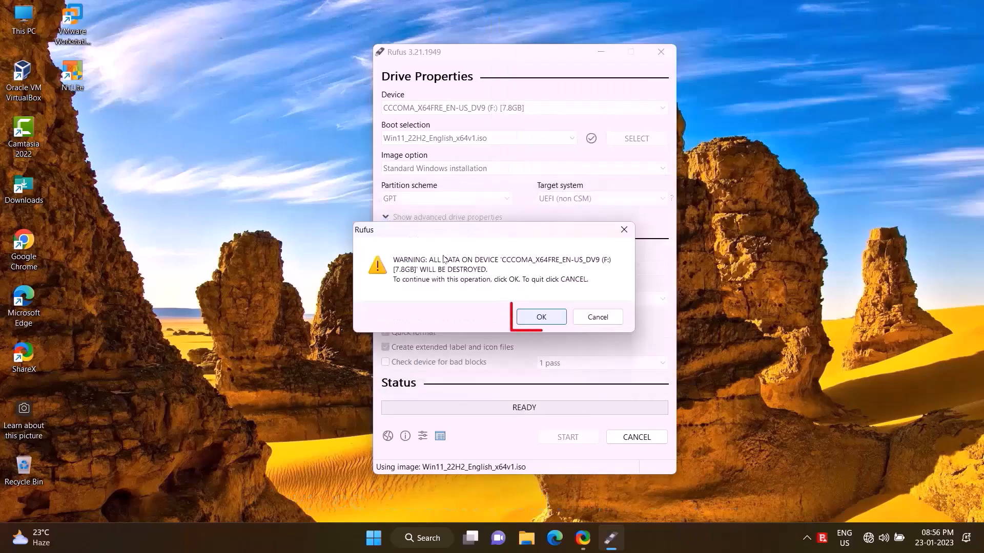
Agree to erase the USB drive so Rufus writes the image.
click(541, 316)
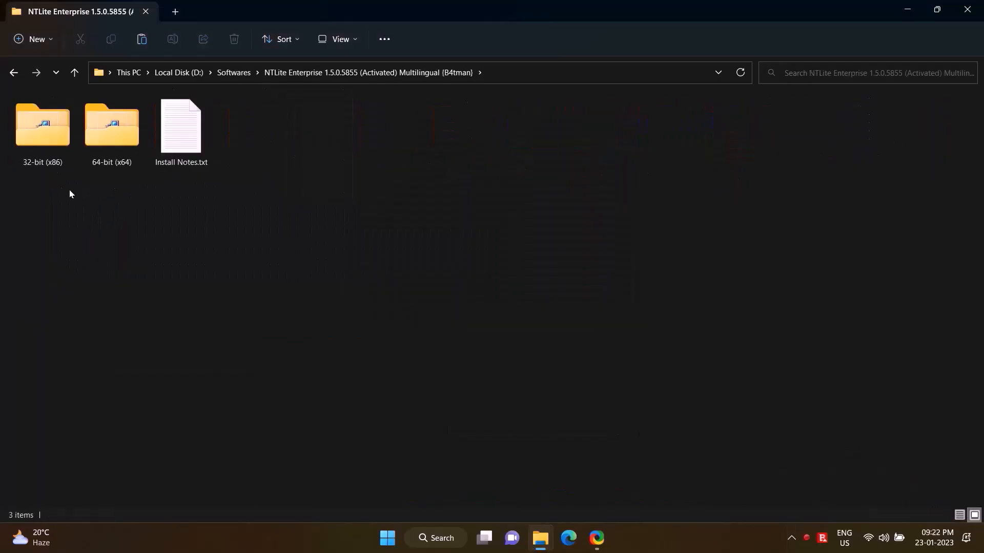
Launch NTLite_setup_x64.exe from the 64-bit (x64) folder.
double_click(111, 125)
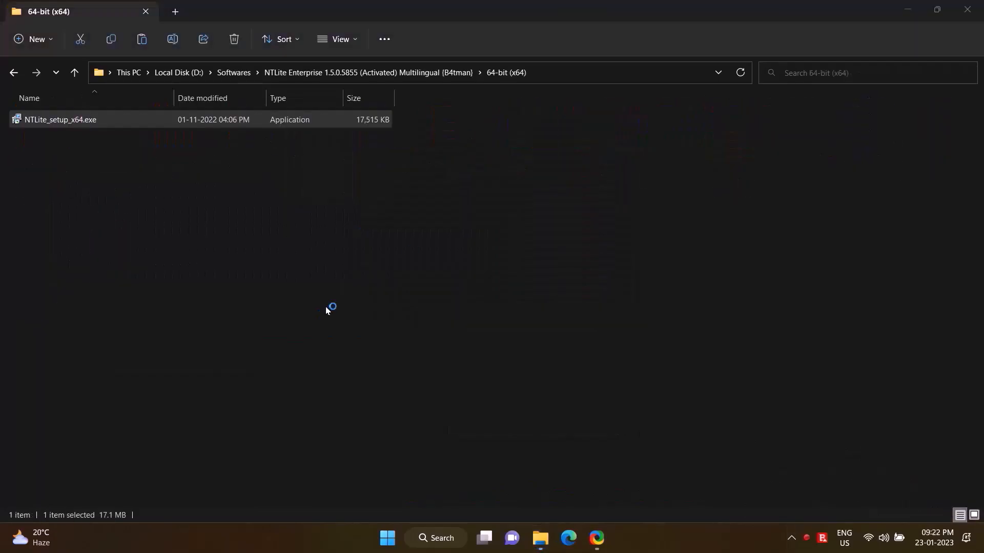
double_click(57, 119)
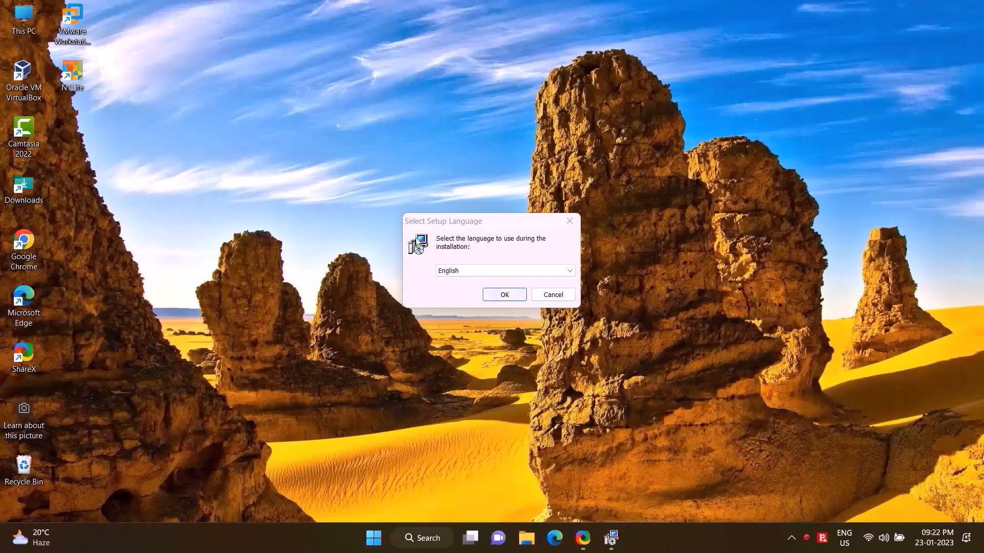
Install NTLite in English to the default folder with Portable Mode unticked.
click(504, 296)
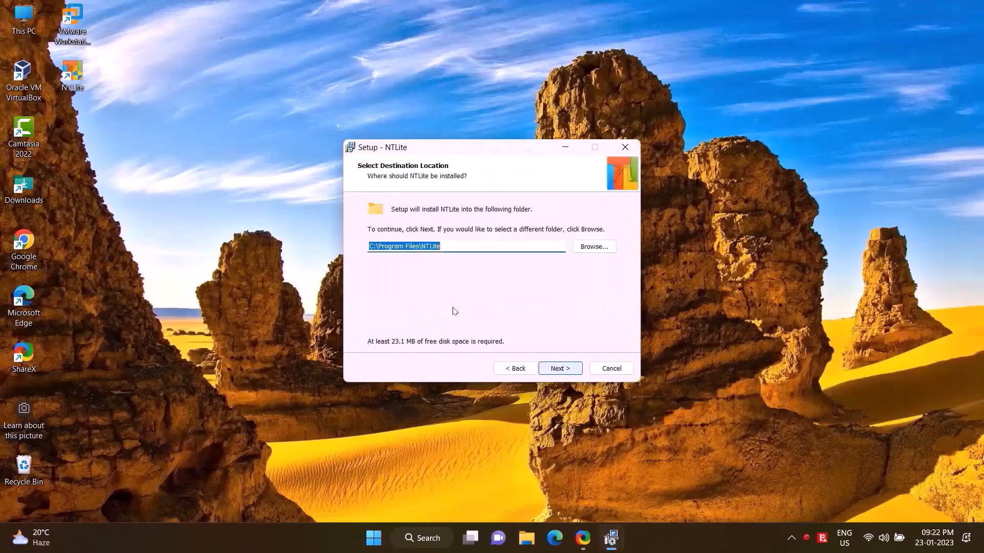
click(559, 368)
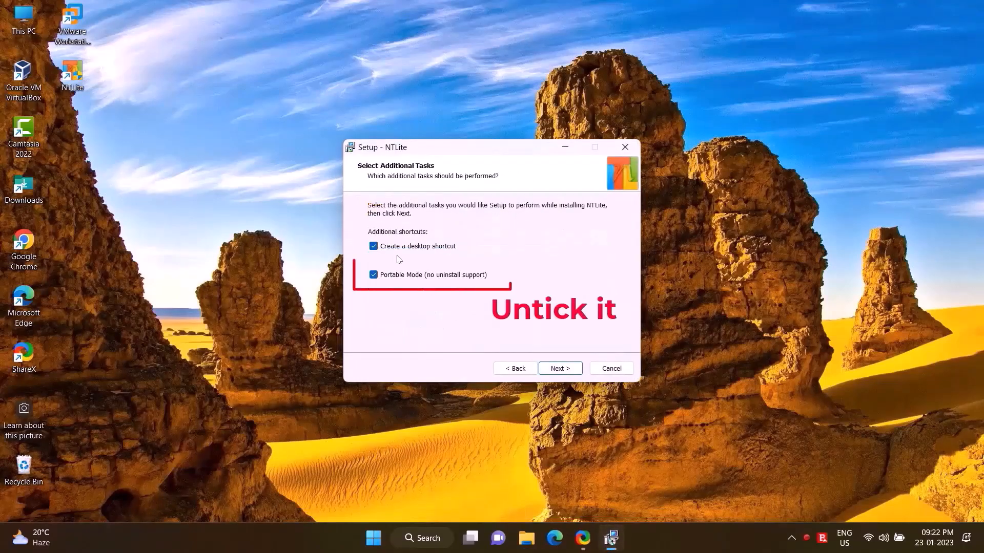
click(560, 368)
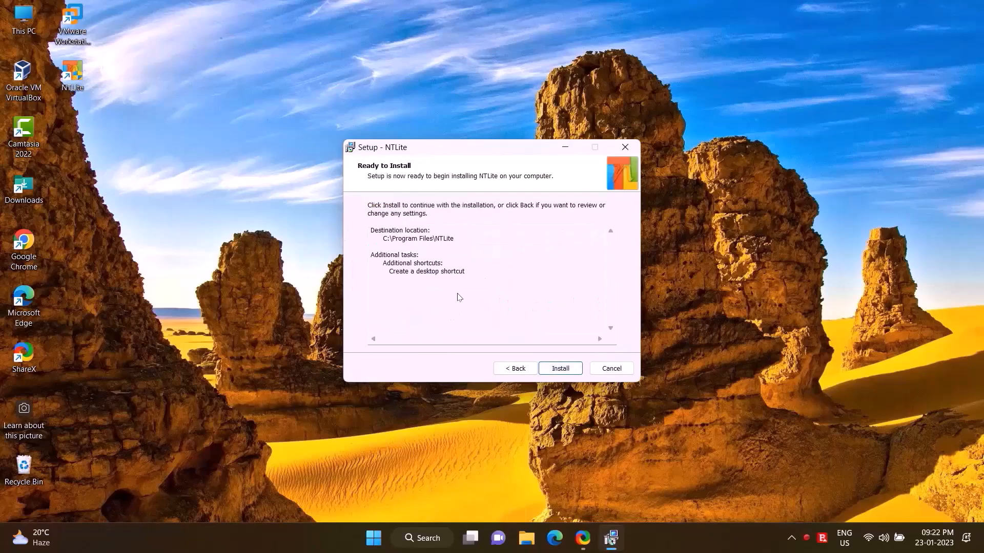
click(560, 367)
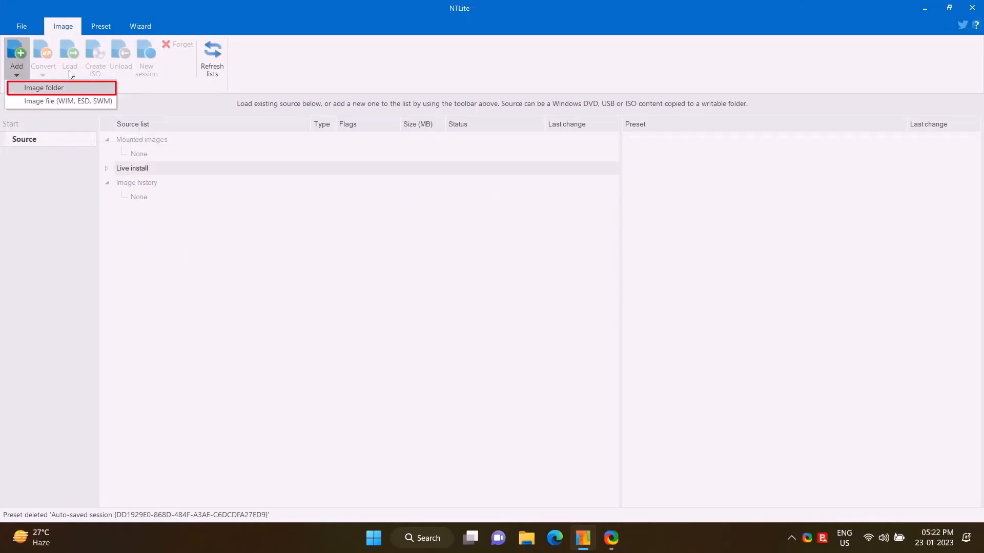
Add the D:\Win 11 folder as an NTLite image source listing its install.wim editions.
click(61, 87)
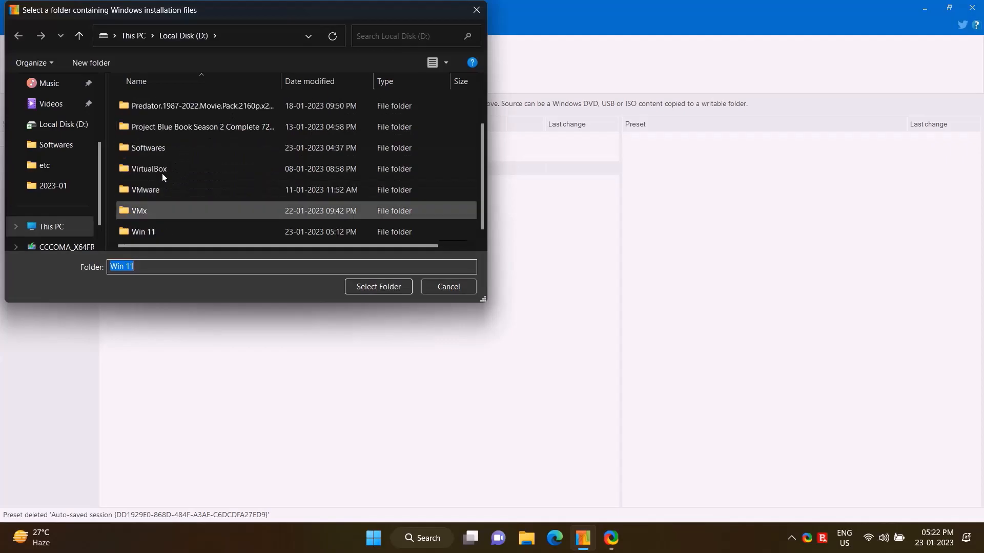
click(143, 231)
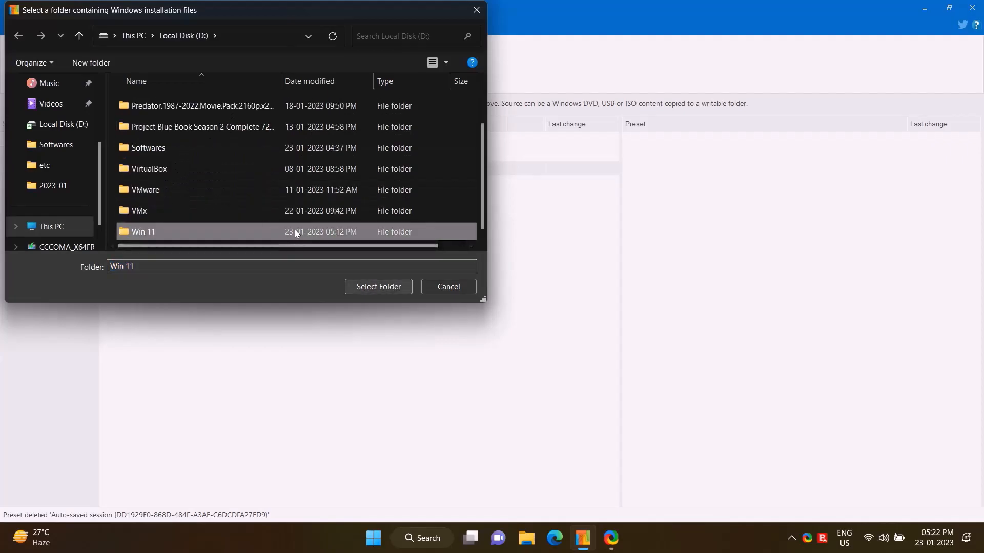
click(378, 287)
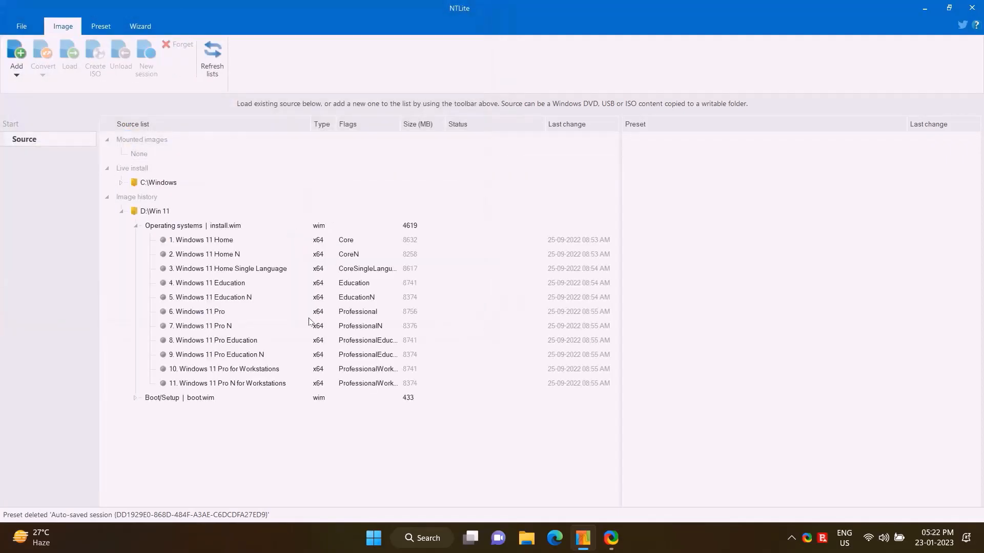
mouse_move(321, 355)
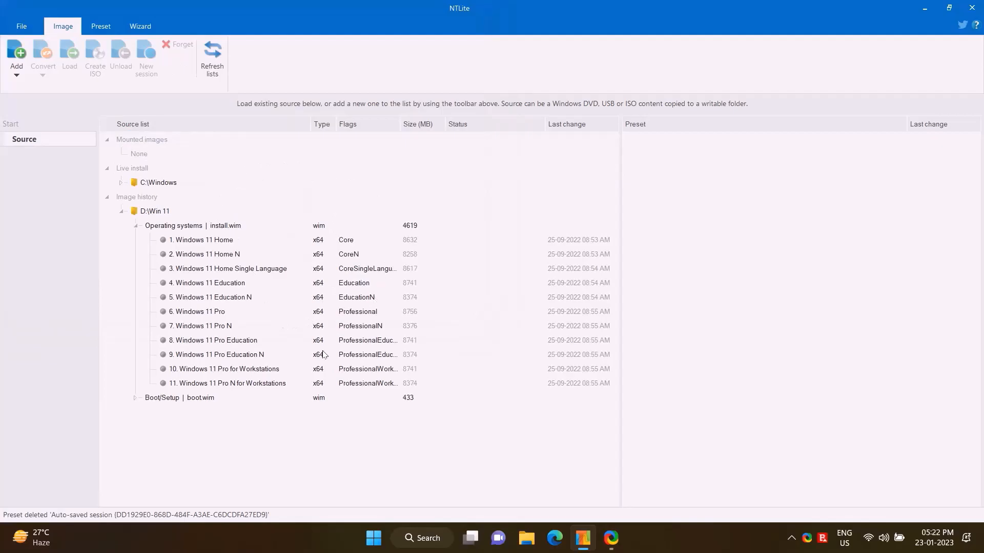
Load edition 6, Windows 11 Pro, for editing.
right_click(196, 311)
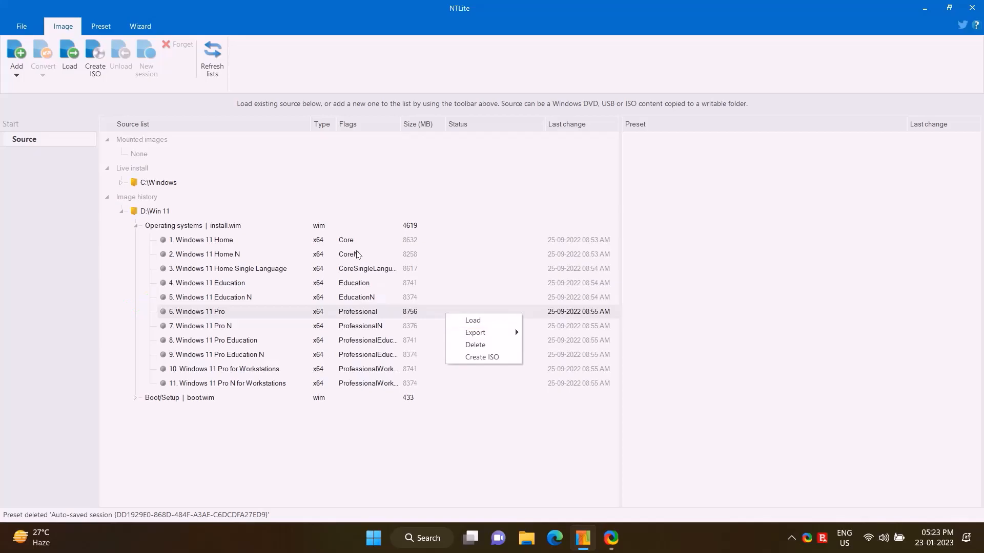
mouse_move(472, 320)
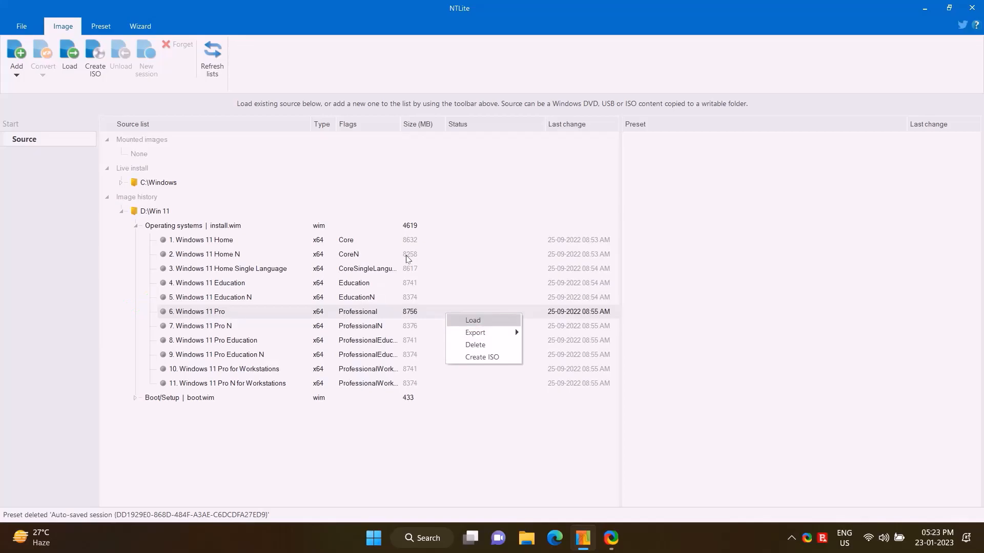
click(473, 319)
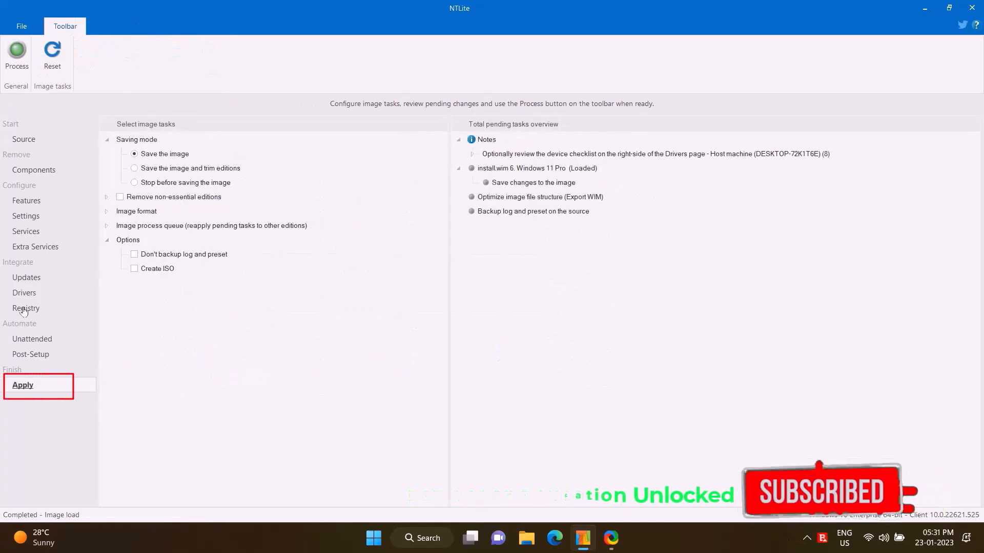
Save the image trimming other editions and choose the high-compression ESD format.
click(134, 168)
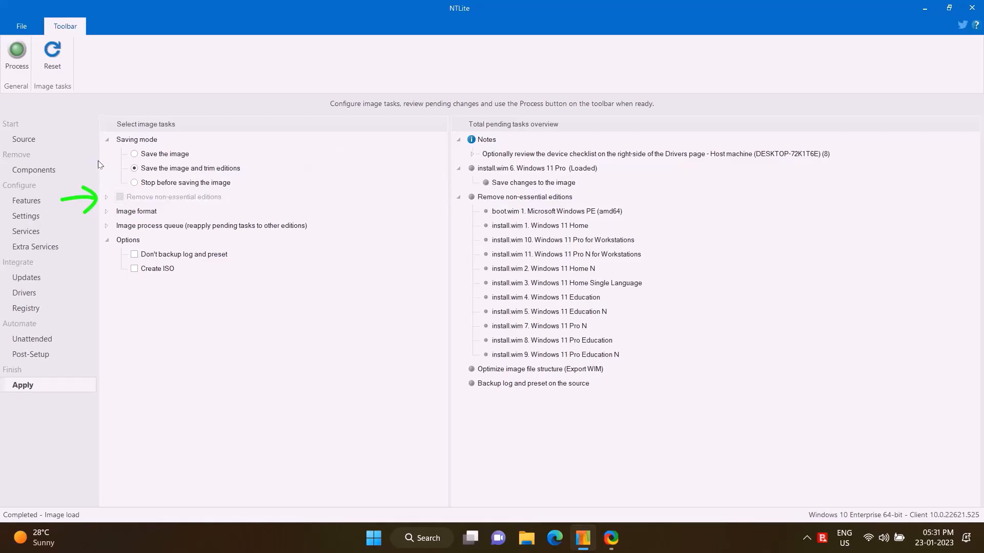
click(106, 211)
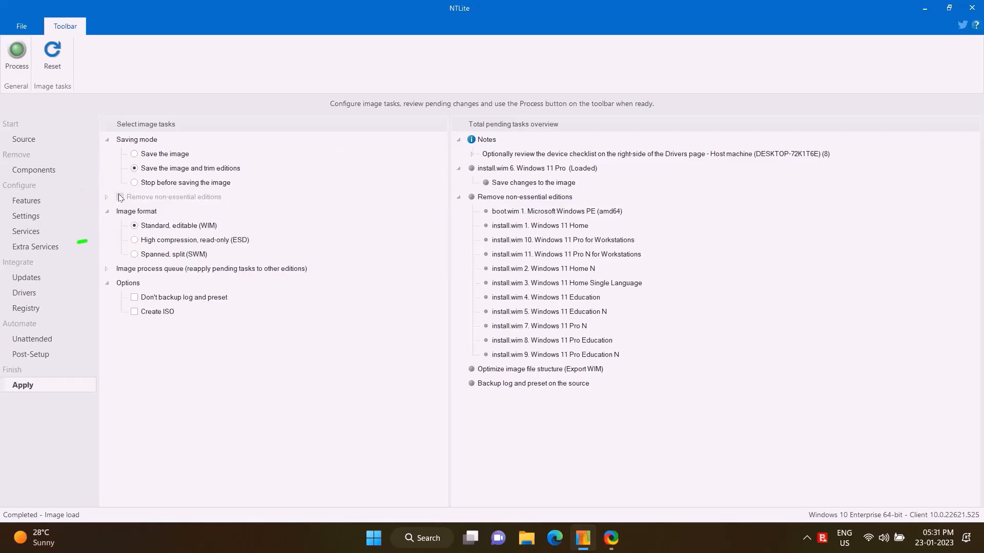
click(134, 240)
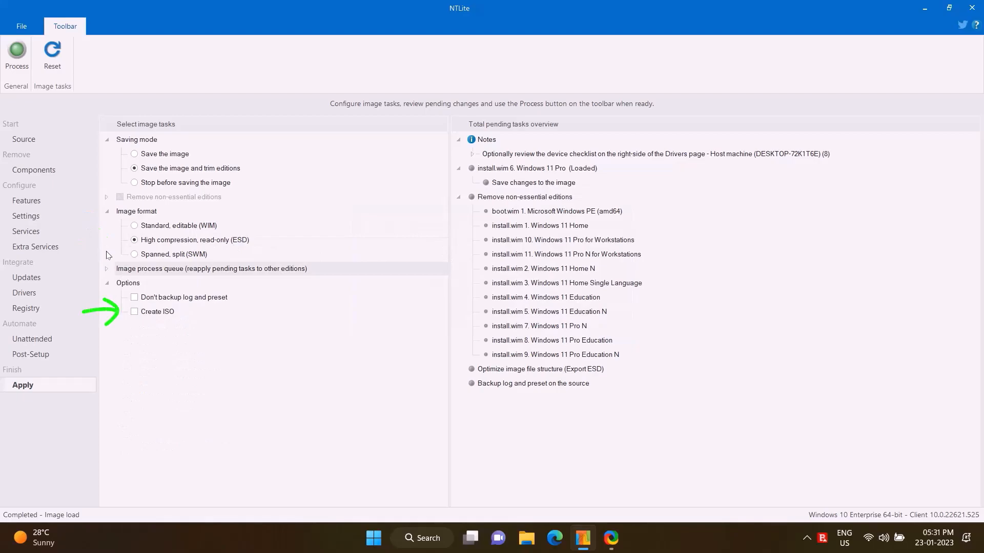
Enable Create ISO with the D: destination and request processing of the tasks.
click(134, 311)
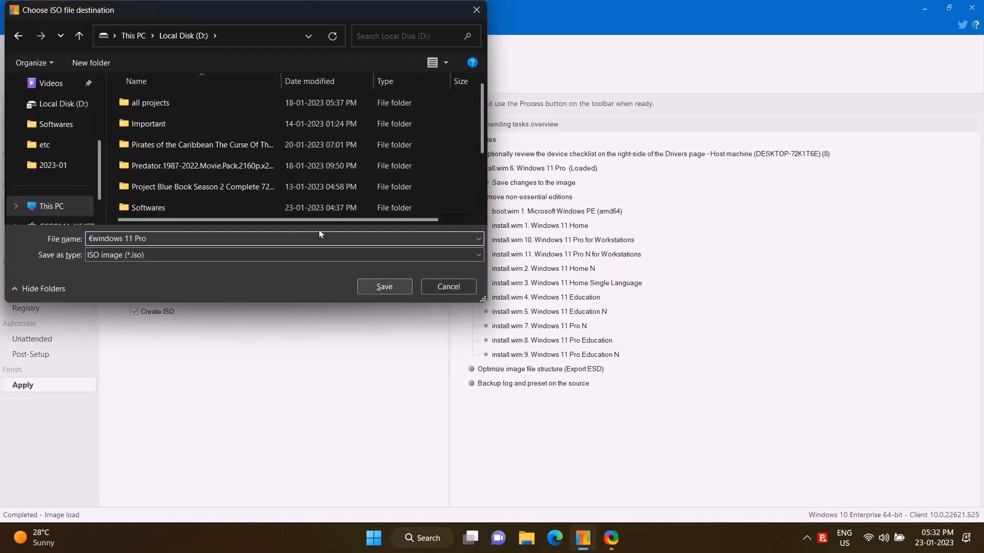
click(384, 287)
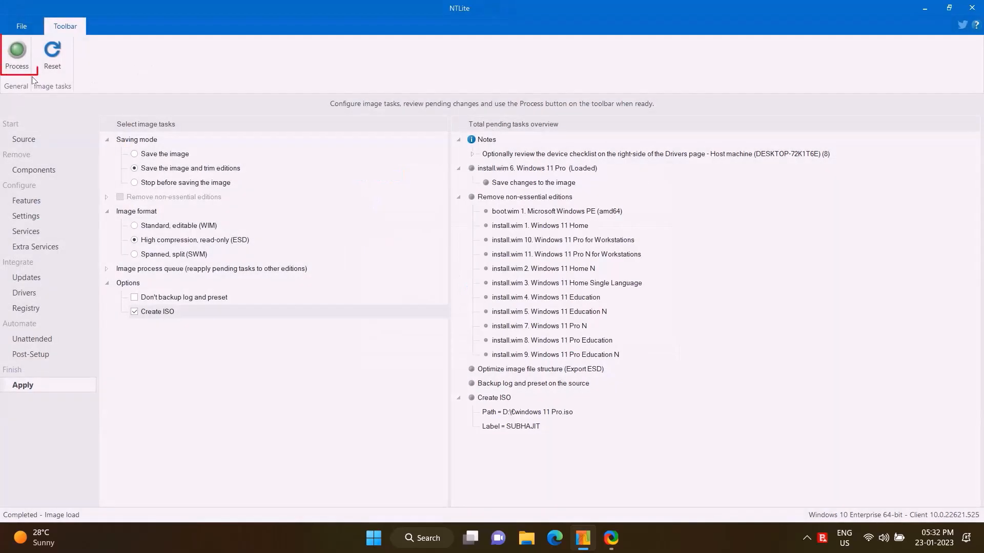
click(16, 51)
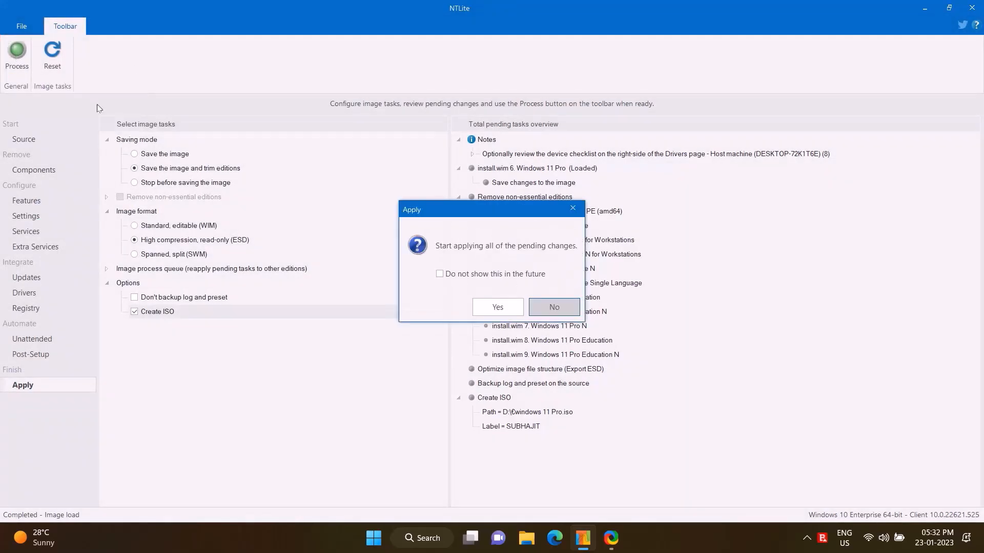
Confirm applying all pending changes to build the ISO.
click(498, 307)
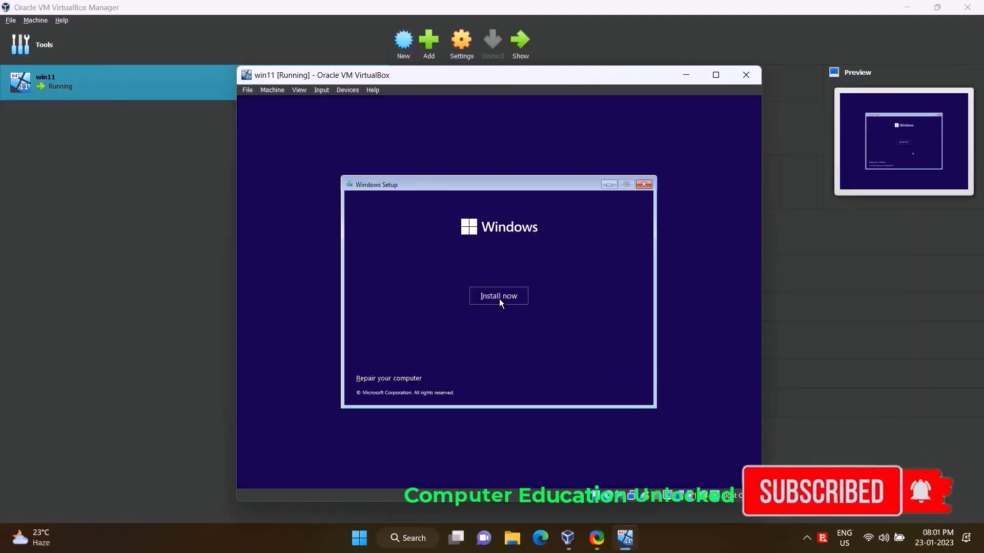
Begin Windows Setup without a product key and accept the license terms.
click(499, 295)
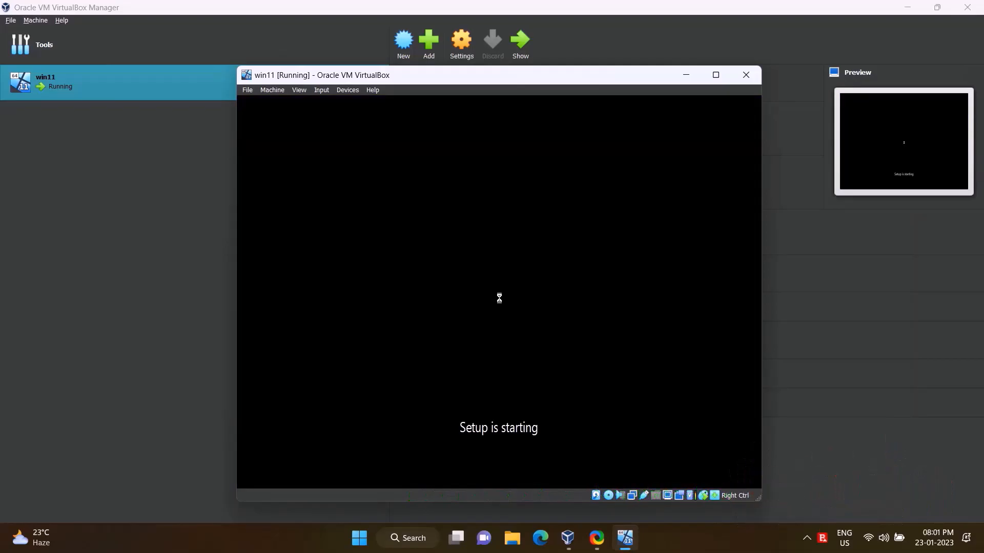
mouse_move(404, 336)
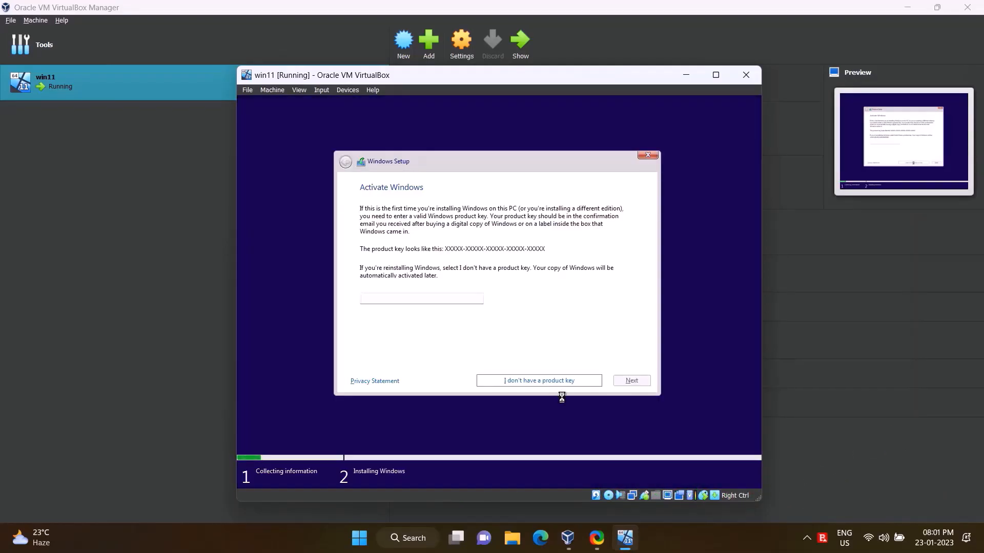
mouse_move(570, 402)
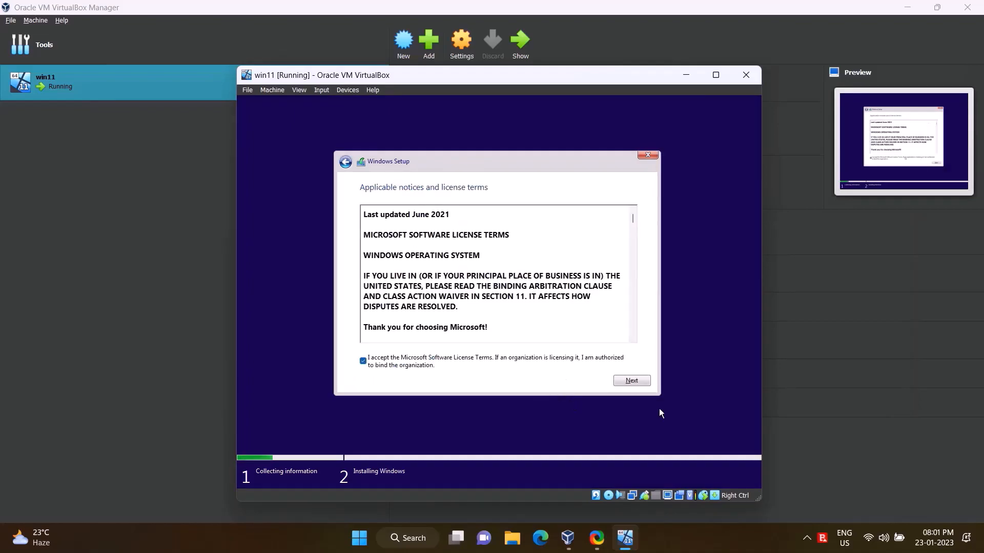
click(631, 381)
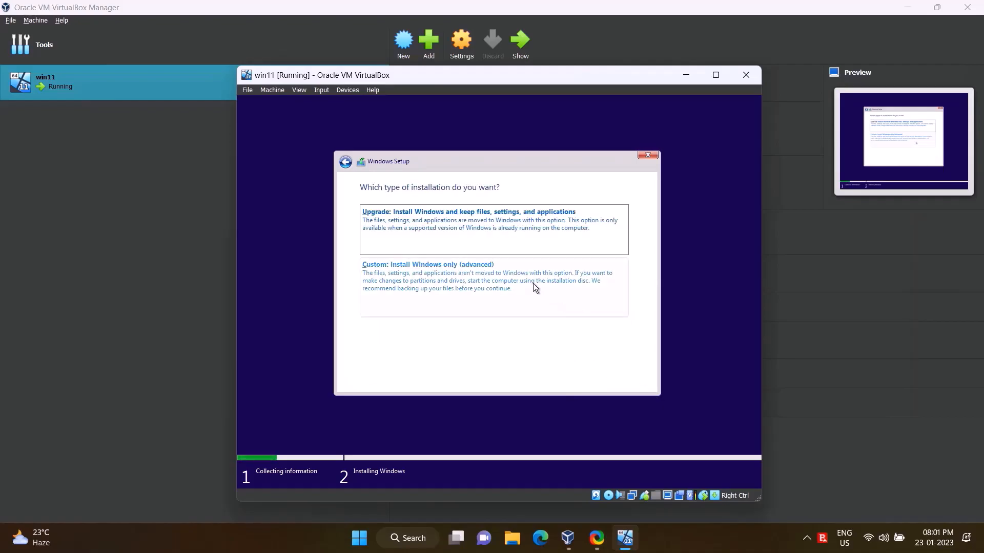
Choose Custom install, let setup create partitions and install on the primary partition.
click(426, 265)
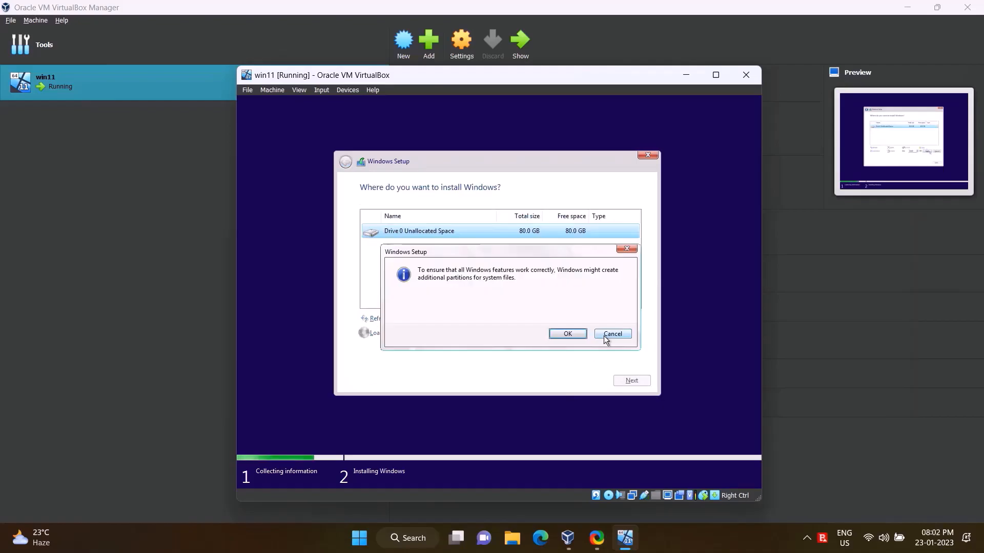
click(567, 334)
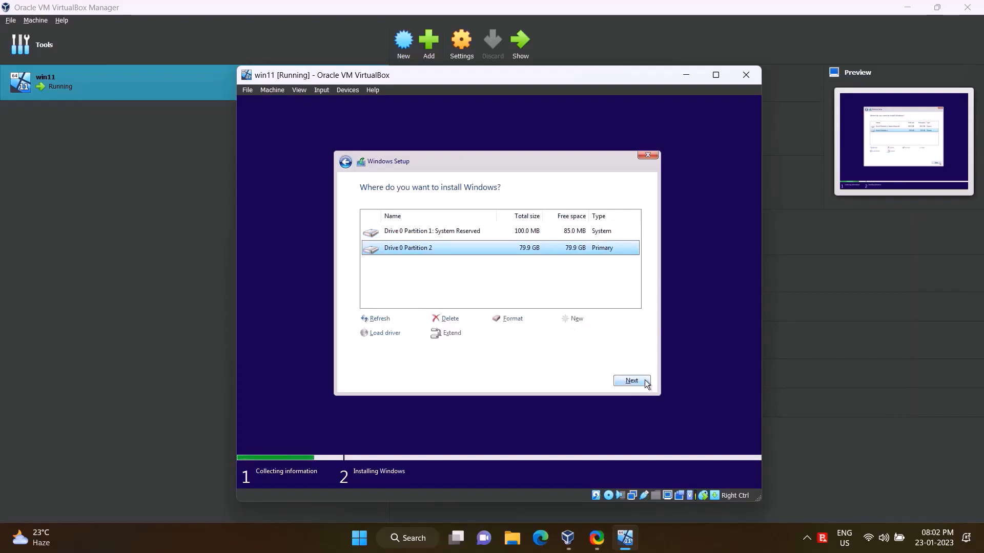
click(631, 380)
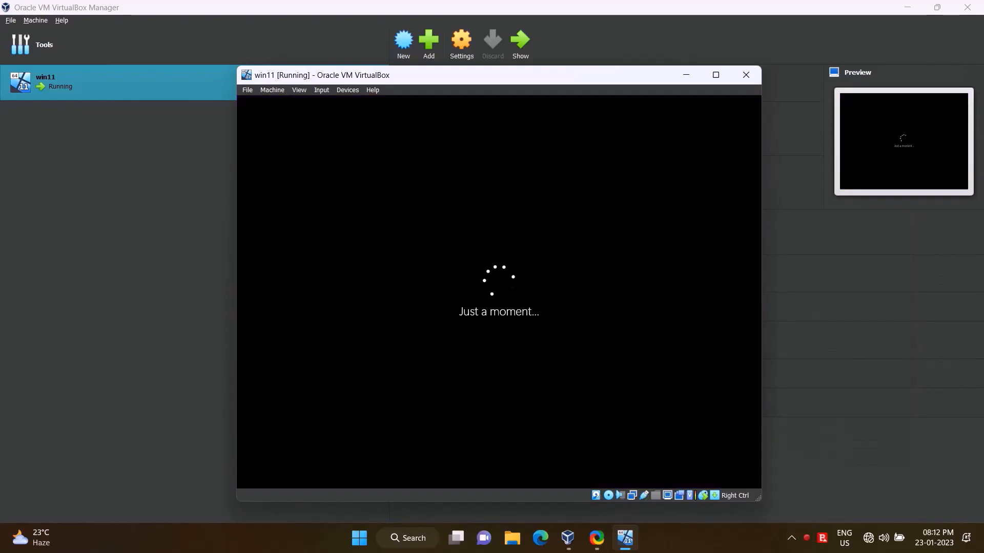